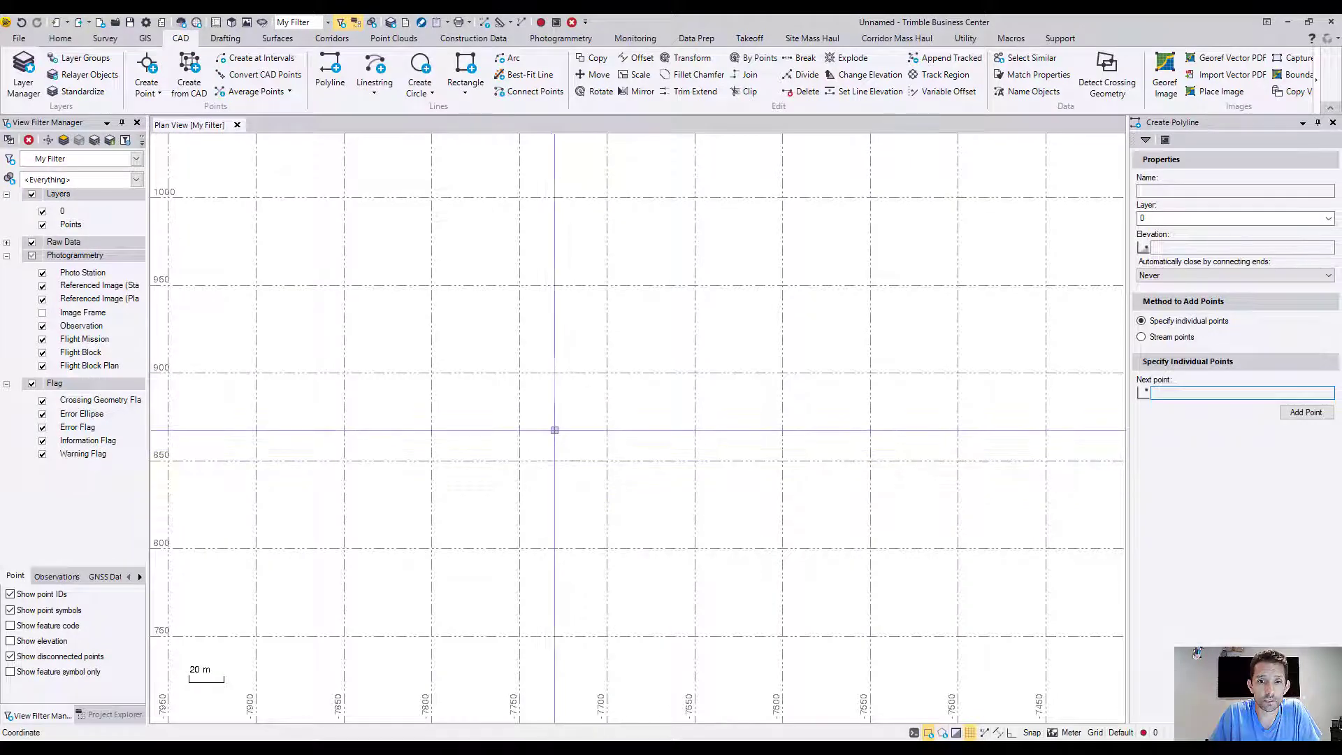
Place the polyline's first point and choose Bearing Distance from the snap menu for the next point.
{"action": "left_click", "coordinate": [668, 332]}
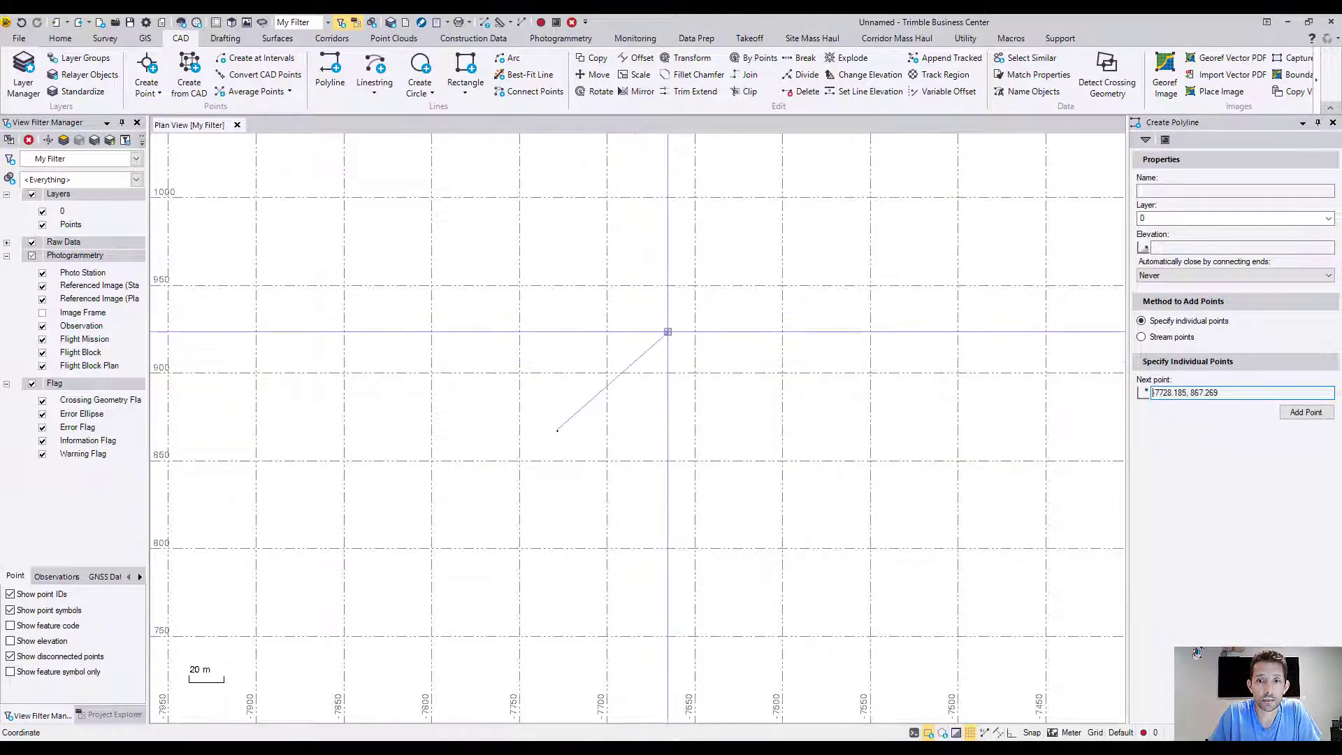
{"action": "right_click", "coordinate": [558, 430]}
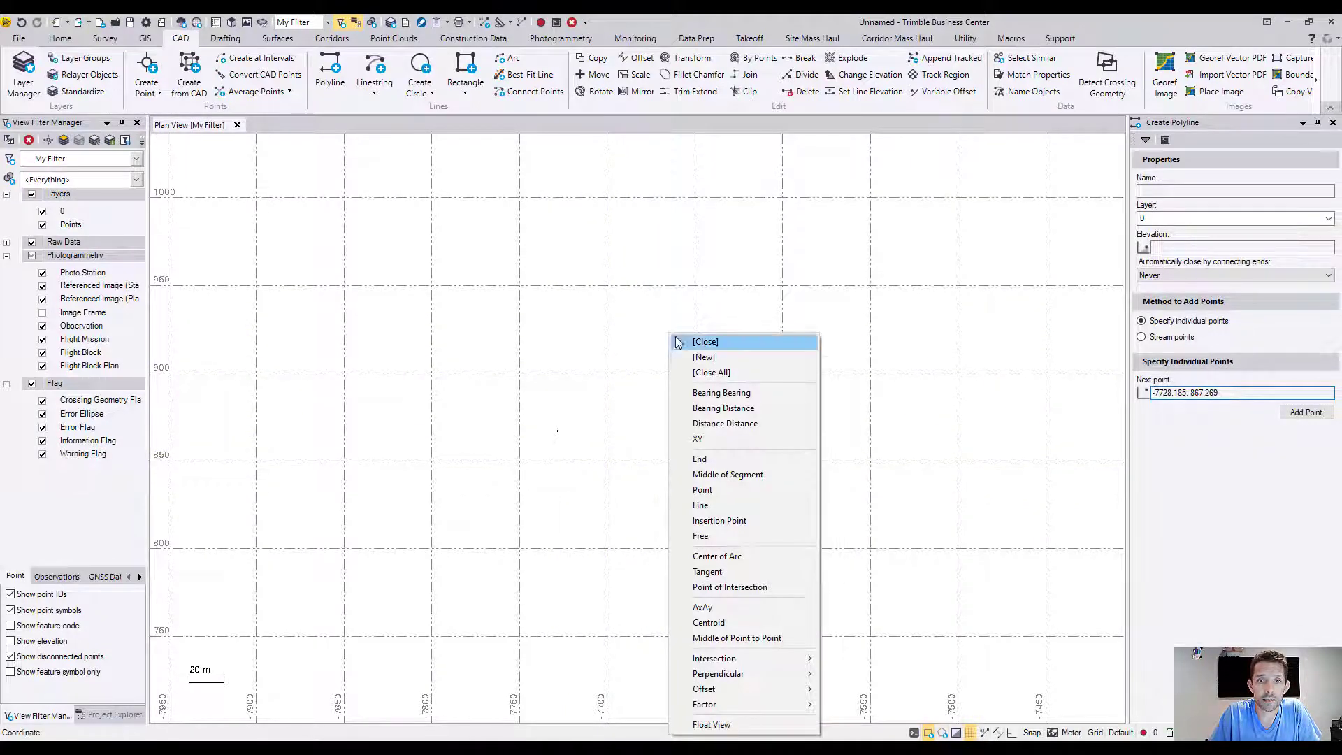
{"action": "mouse_move", "coordinate": [721, 391]}
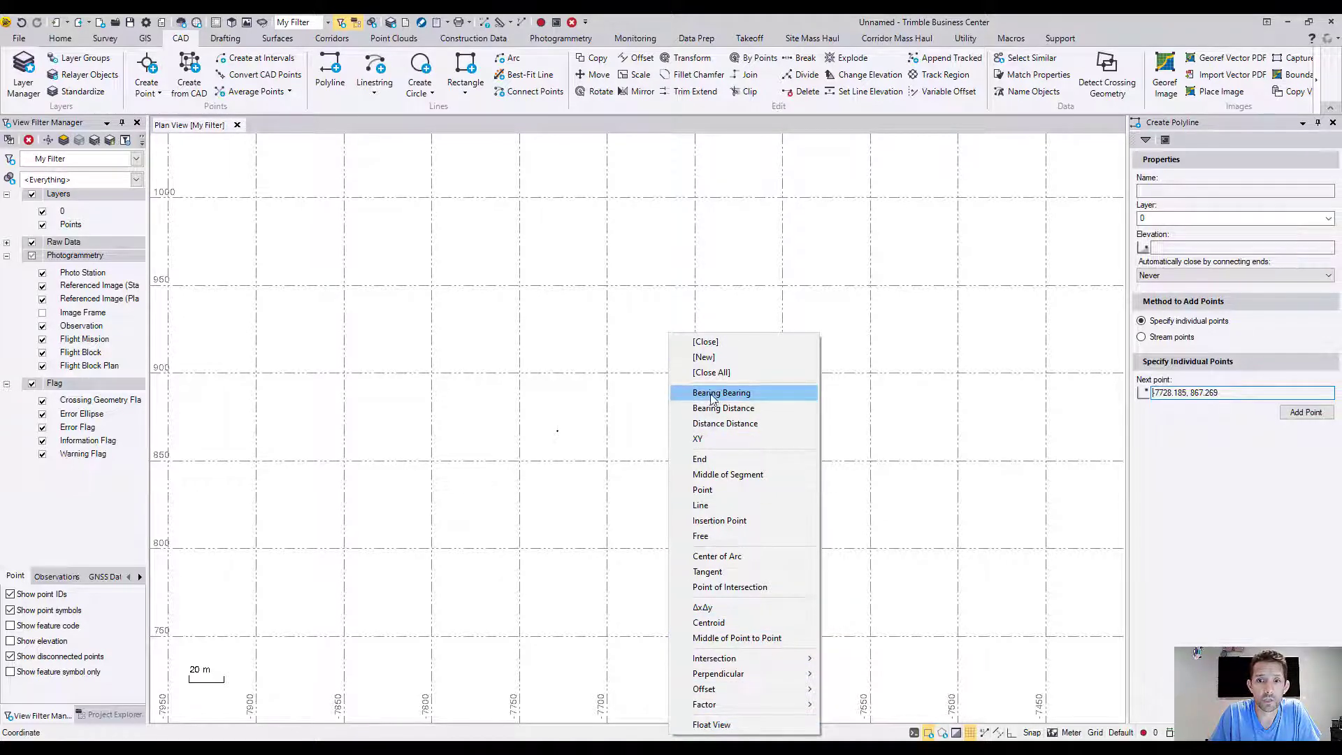
{"action": "mouse_move", "coordinate": [723, 406]}
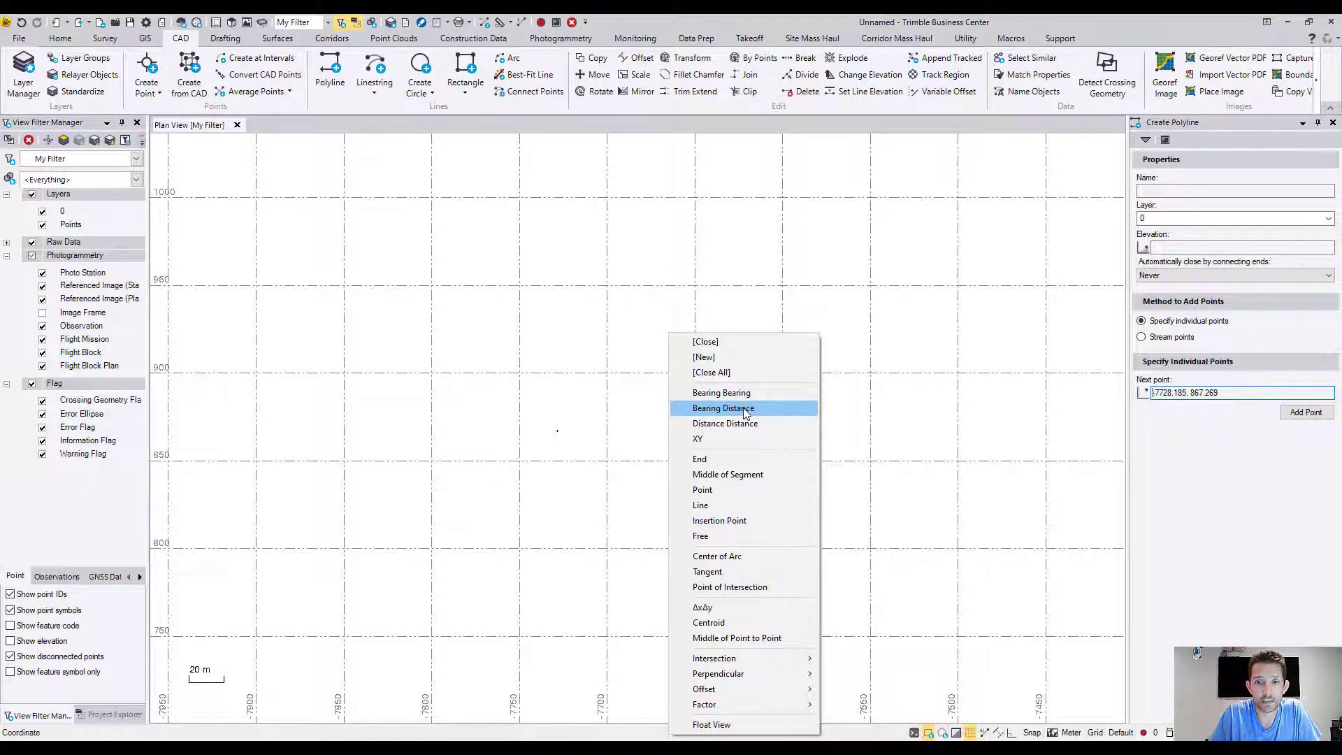
{"action": "left_click", "coordinate": [721, 408]}
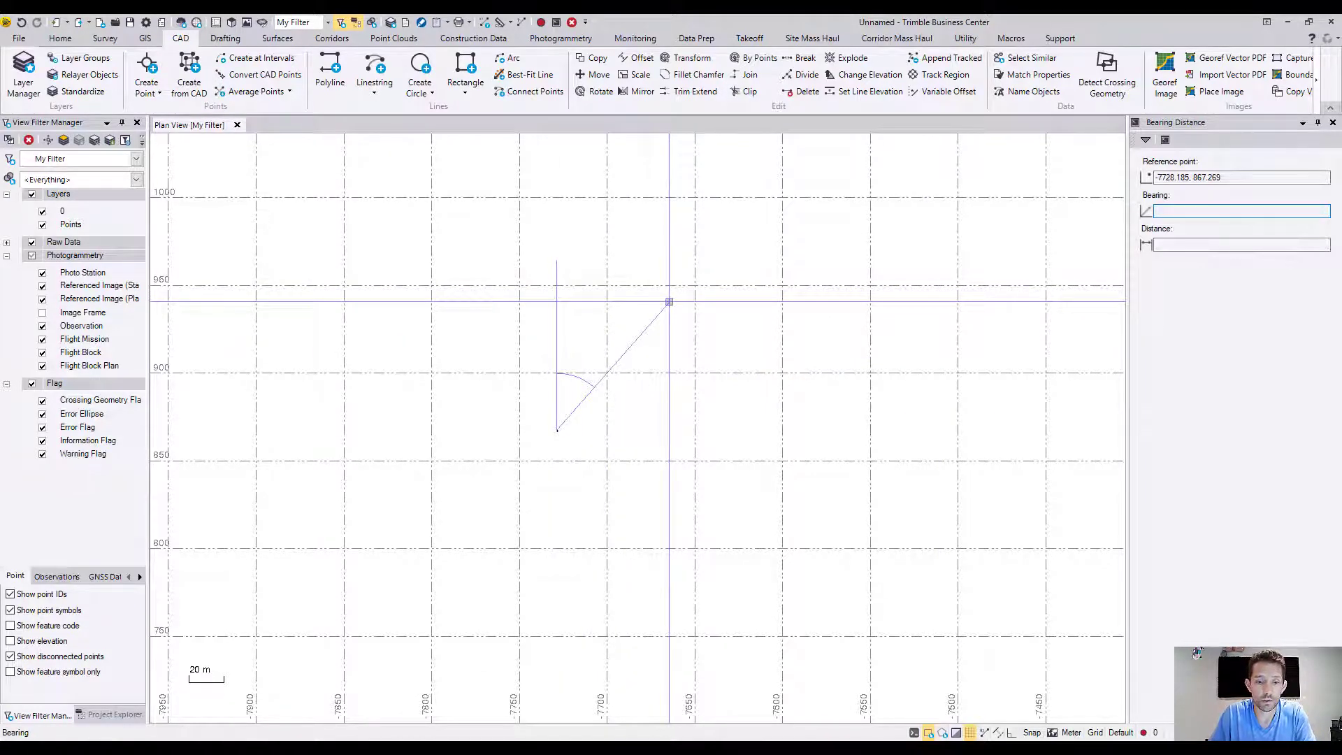
Enter bearing 45°00'00" and distance 50 to draw the 50 m leg at a 45° bearing.
{"action": "type", "text": "45°00'00\""}
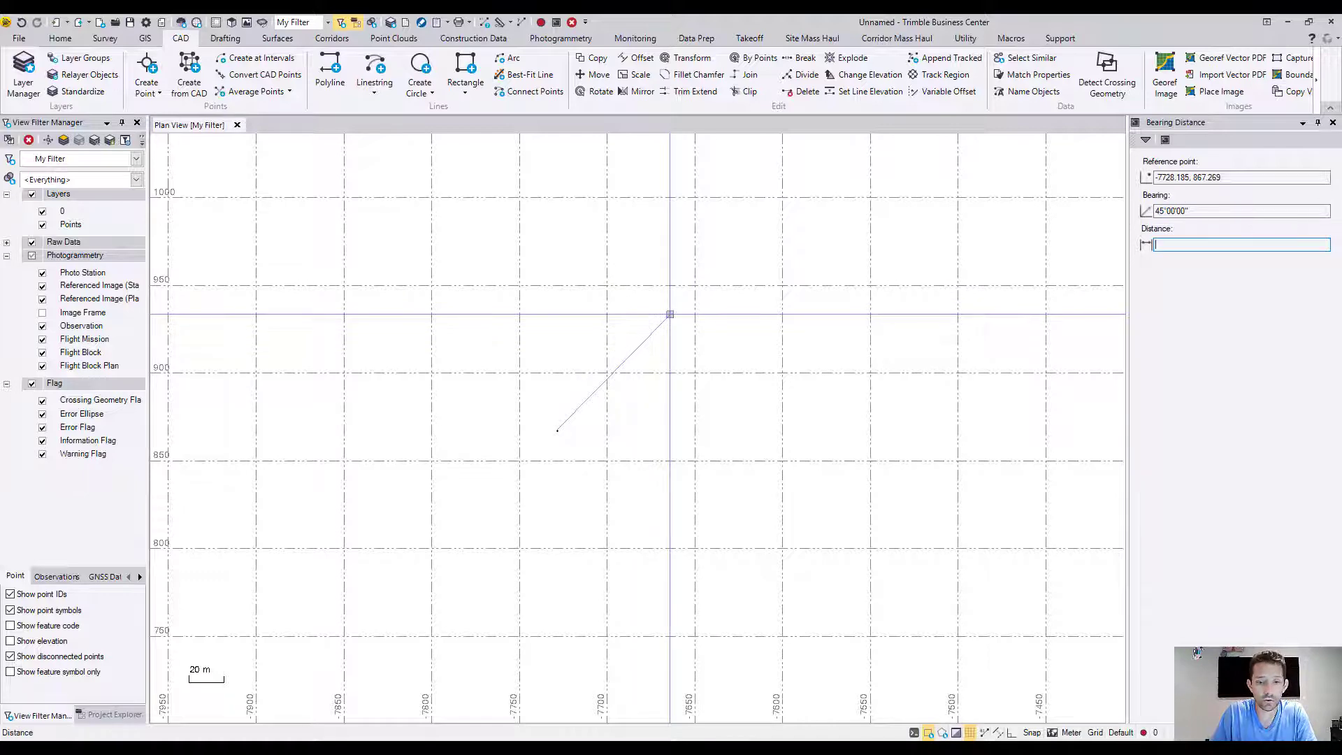
{"action": "type", "text": "50"}
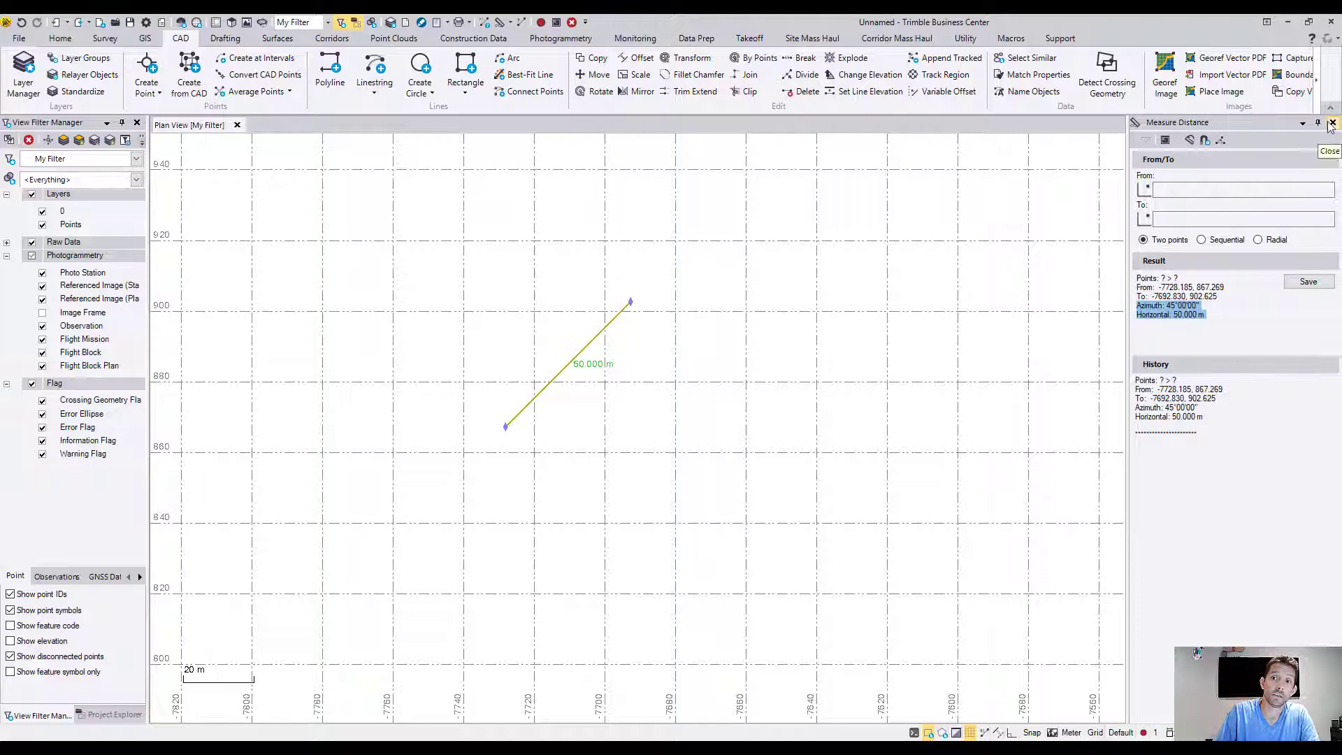
Close the measurement, start a second polyline with a horizontal leg, and choose Bearing Distance for its next point.
{"action": "left_click", "coordinate": [1329, 122]}
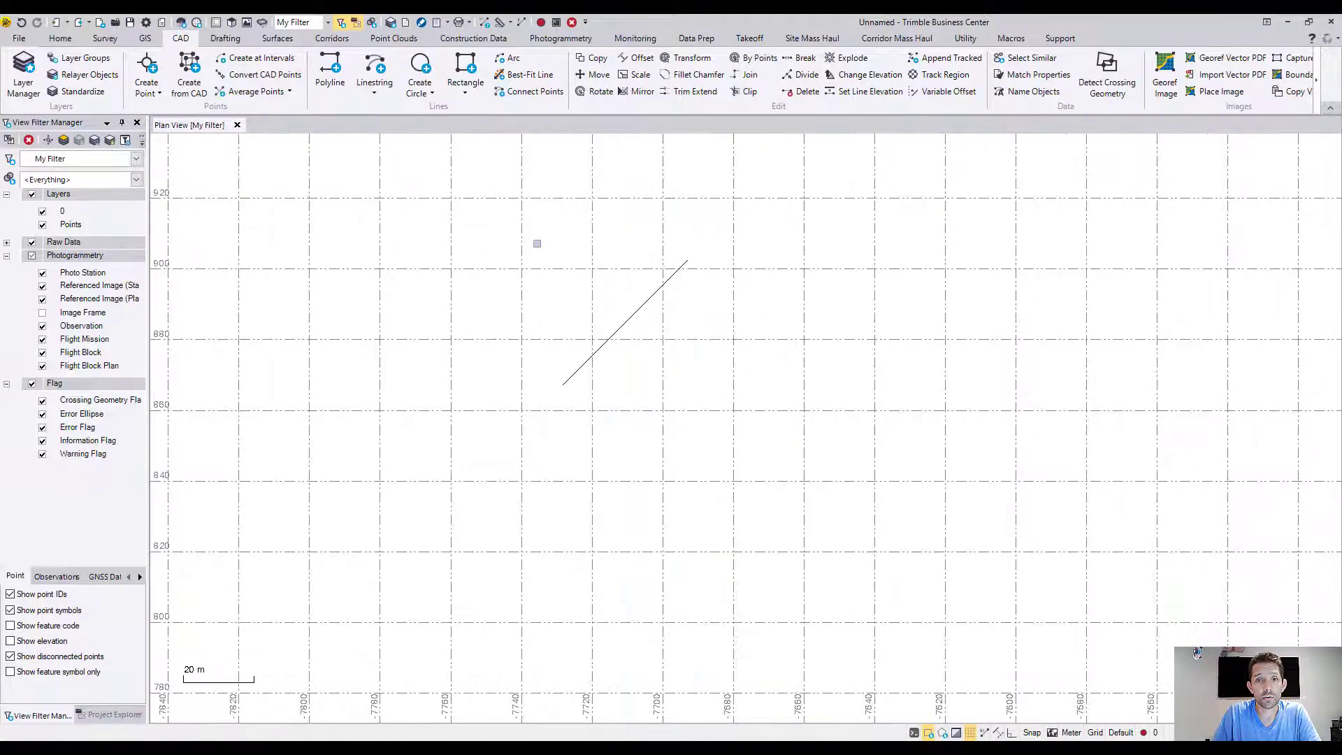
{"action": "left_click", "coordinate": [330, 77]}
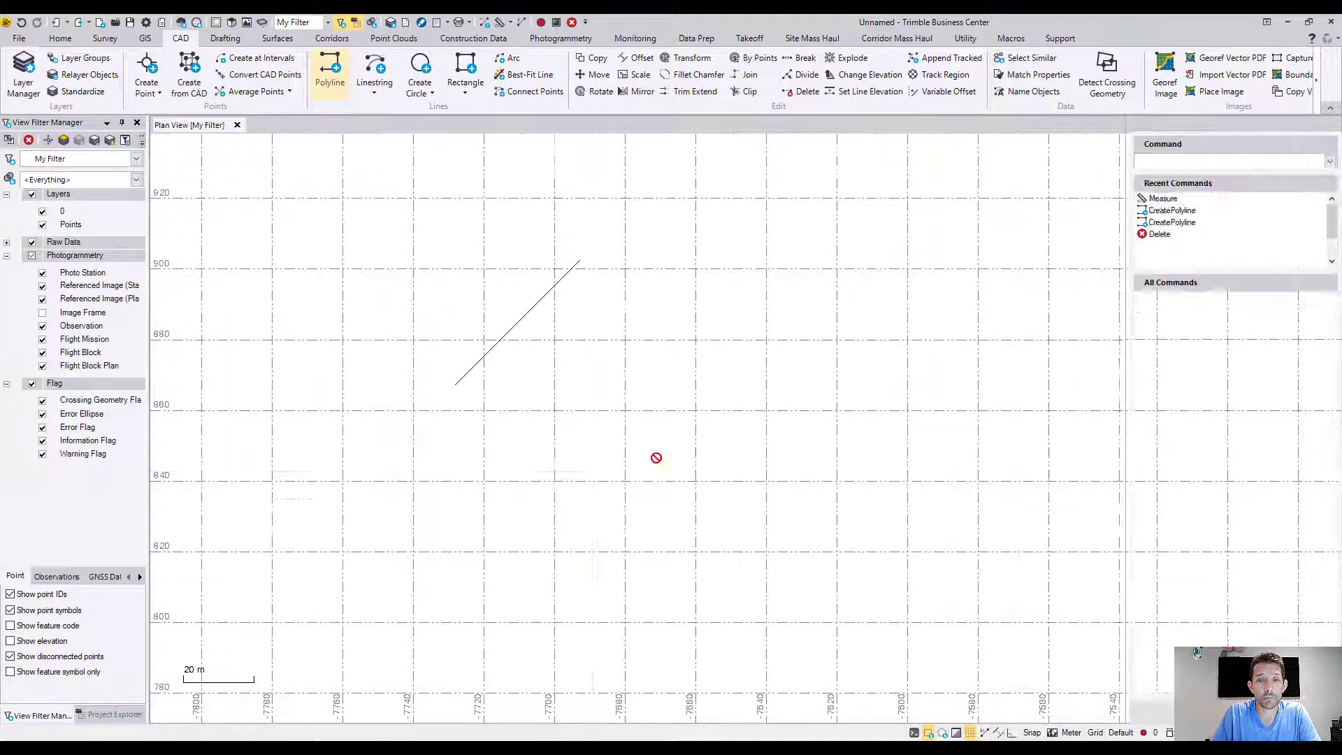
{"action": "left_click", "coordinate": [330, 77]}
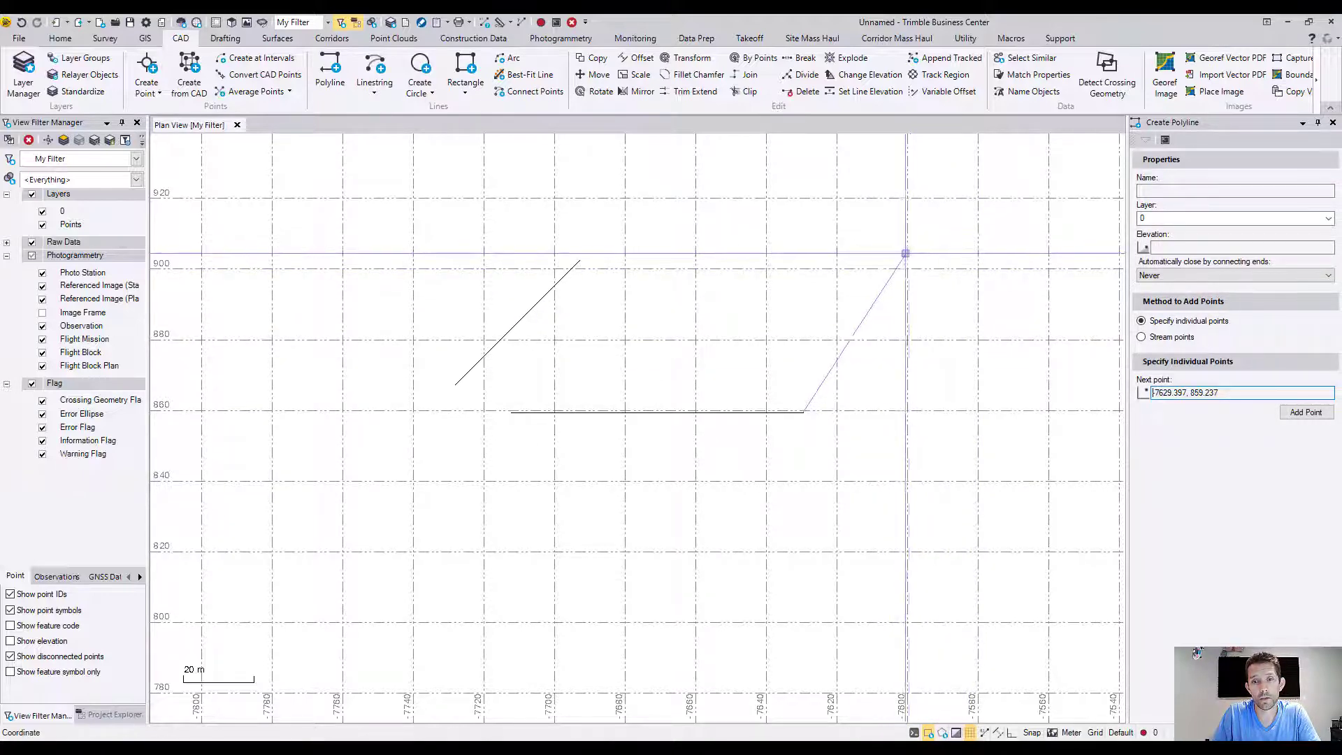
{"action": "right_click", "coordinate": [905, 253]}
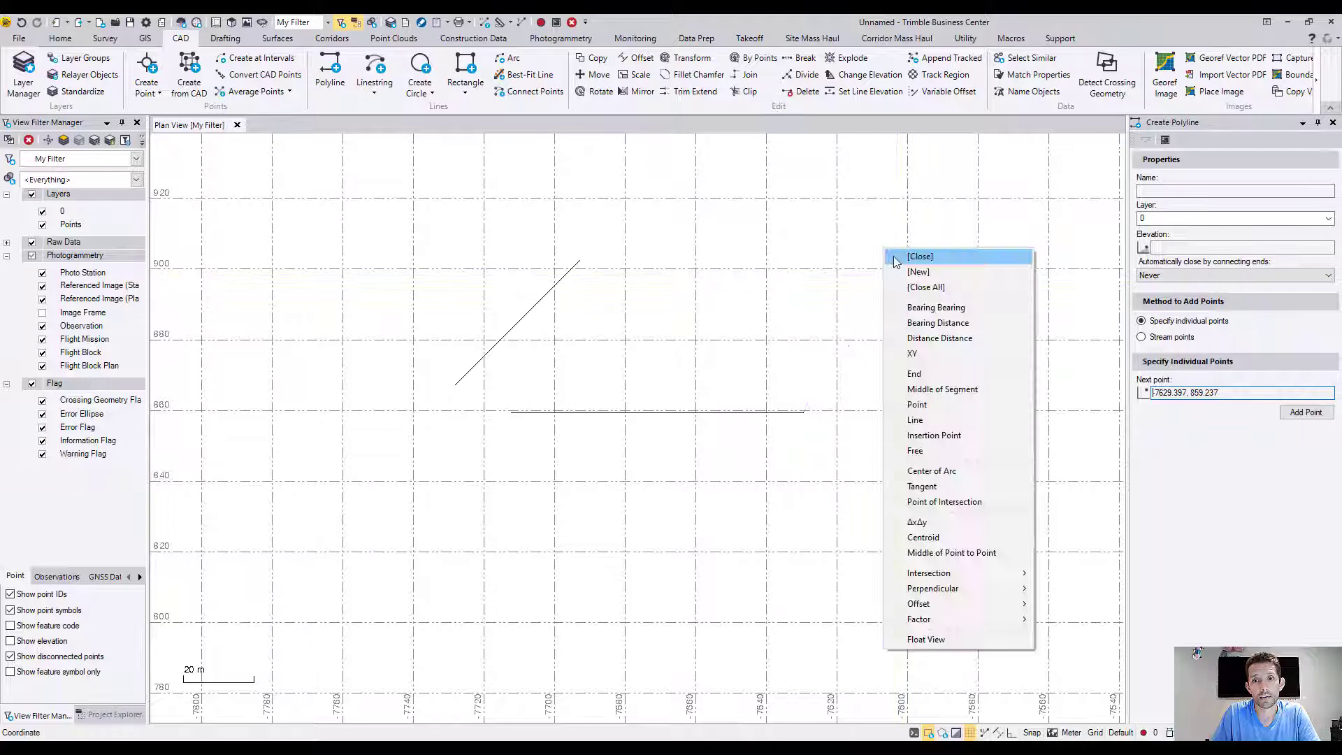
{"action": "left_click", "coordinate": [937, 323]}
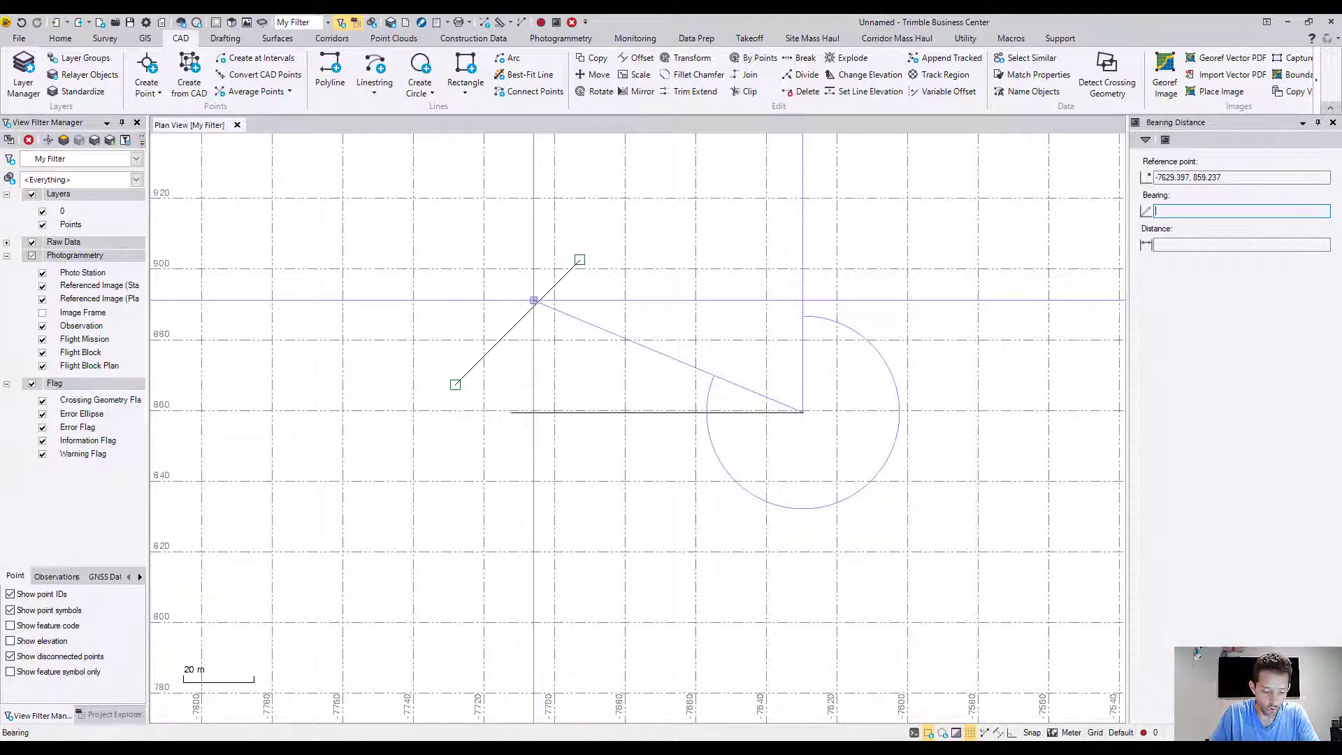
{"action": "mouse_move", "coordinate": [535, 307]}
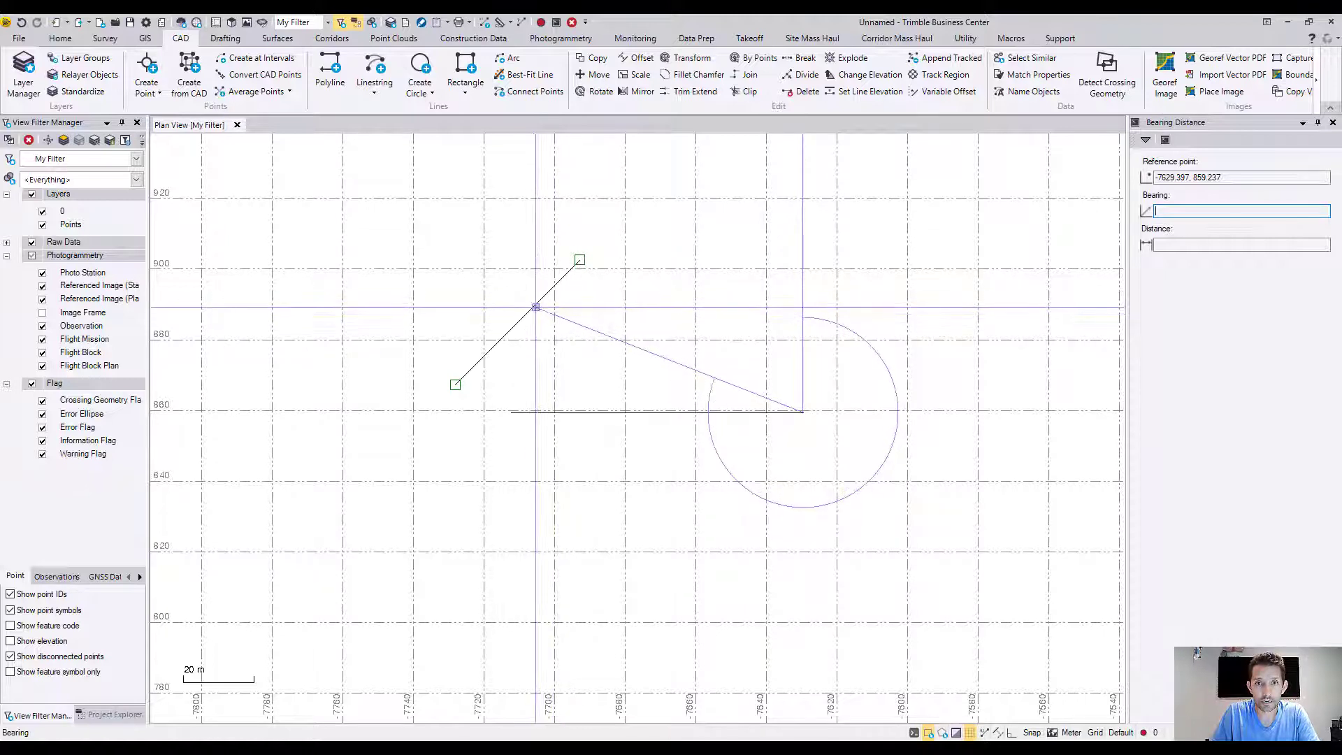
Enter bearing 45°00'00" for the diagonal leg and begin adding 'bearing' and 'distance' text labels.
{"action": "type", "text": "45°00'00\""}
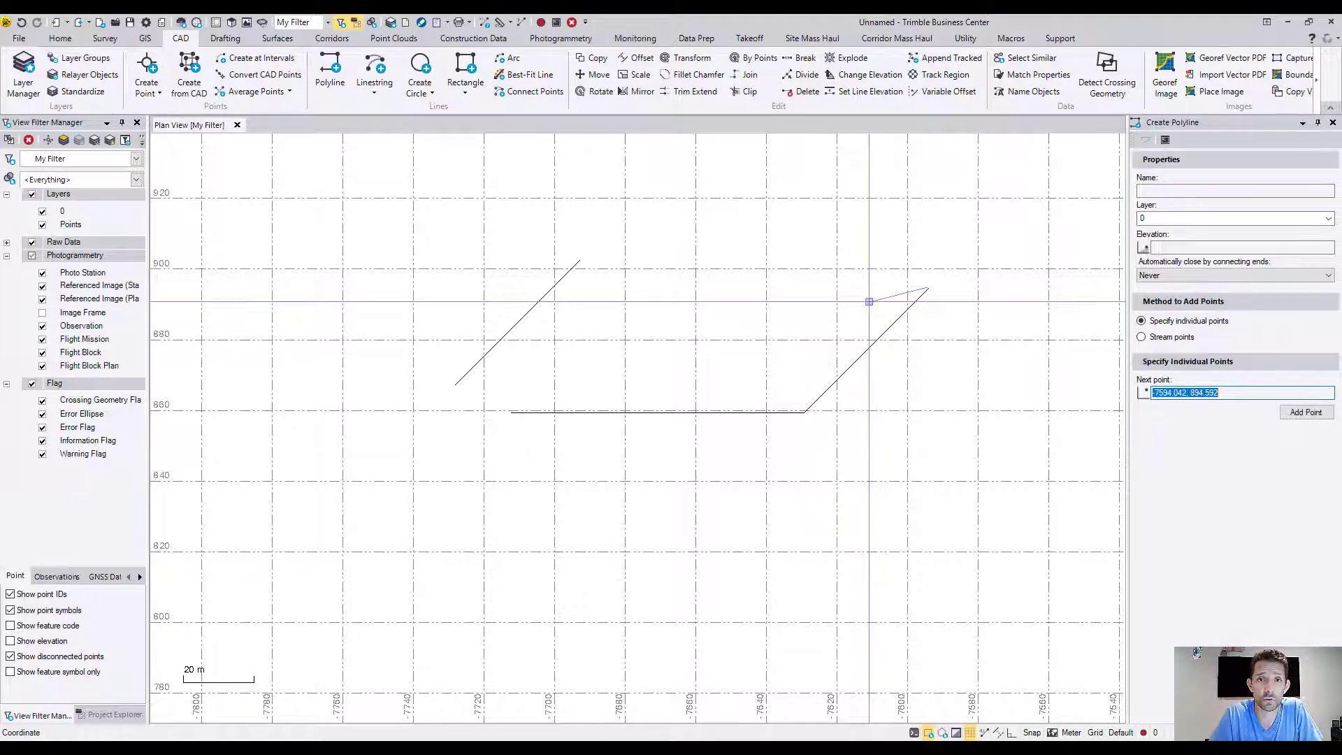
{"action": "left_click", "coordinate": [224, 37]}
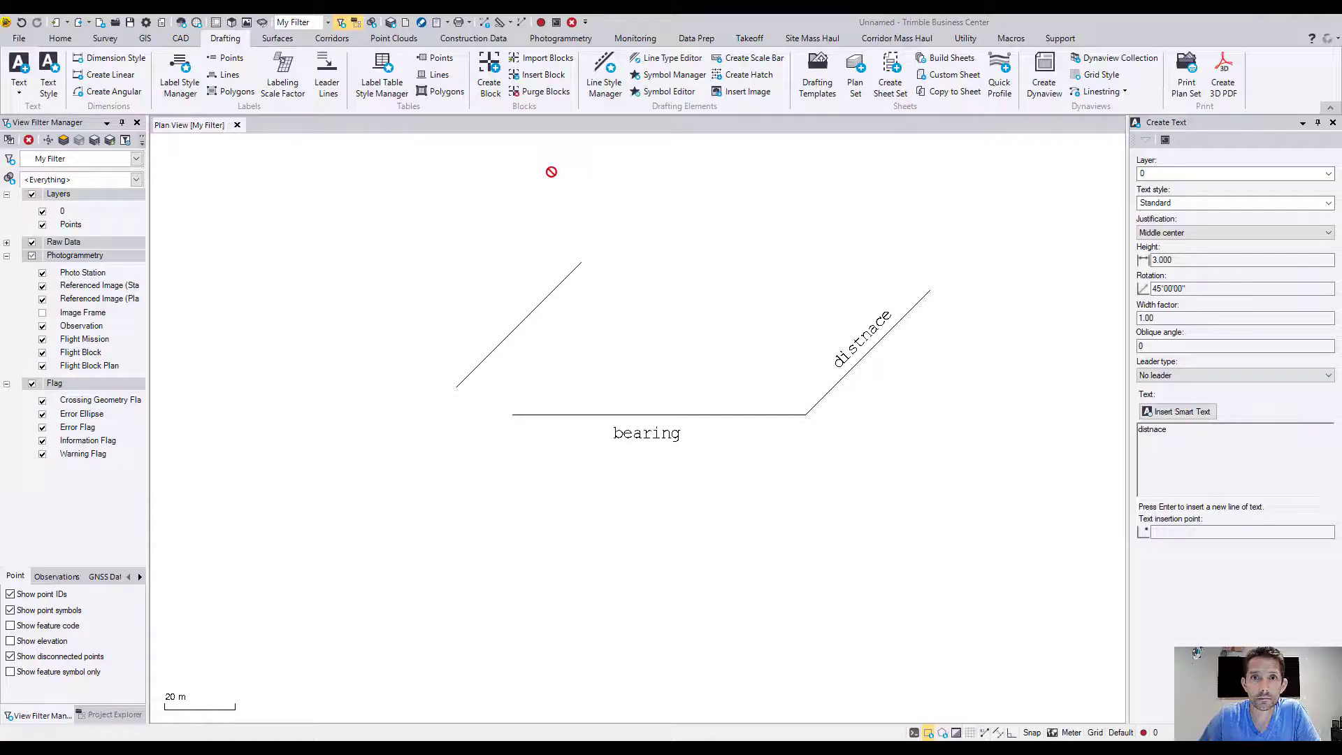